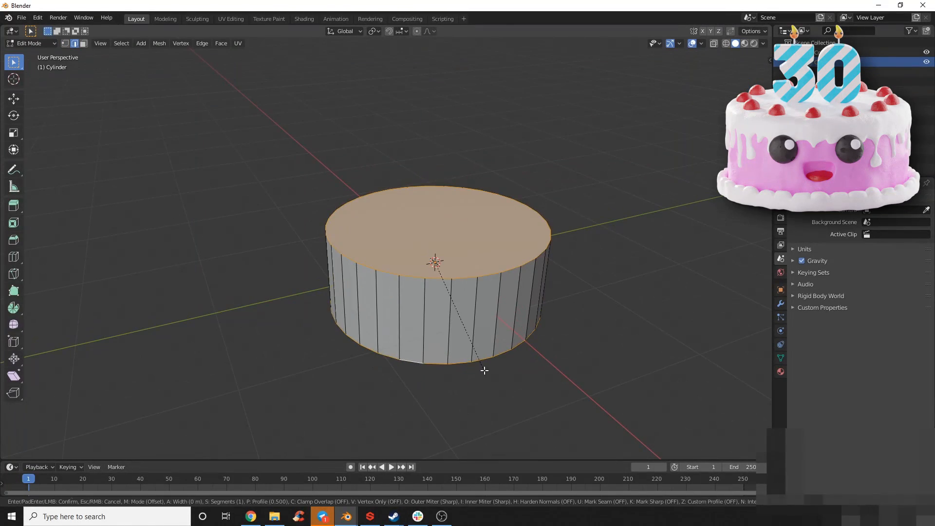
- Bevel the cake's top edges, save as Cake.000.blend, and model the piped base border
right_click(483, 369)
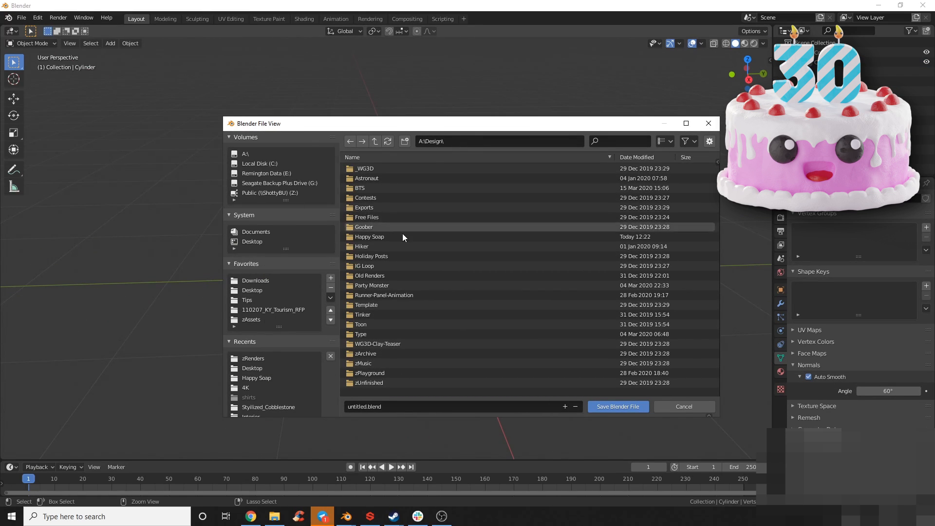
click(617, 406)
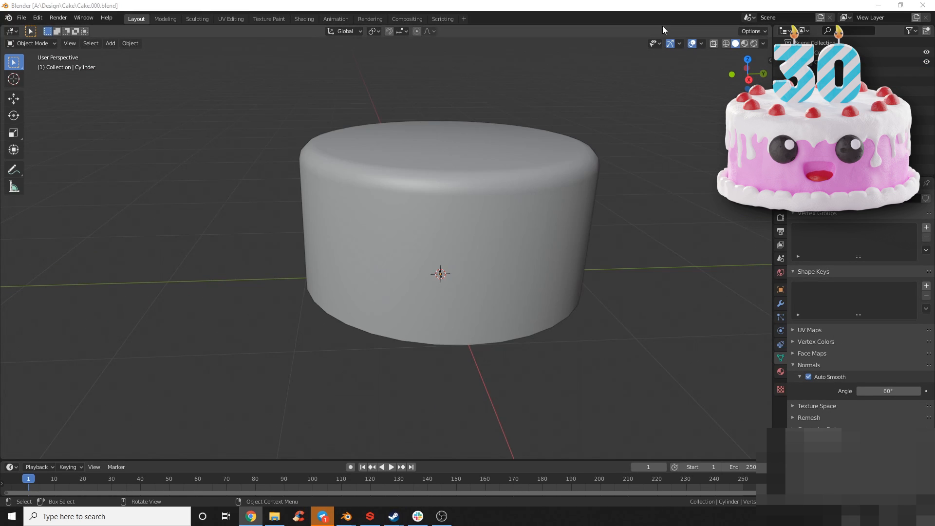
key(Tab)
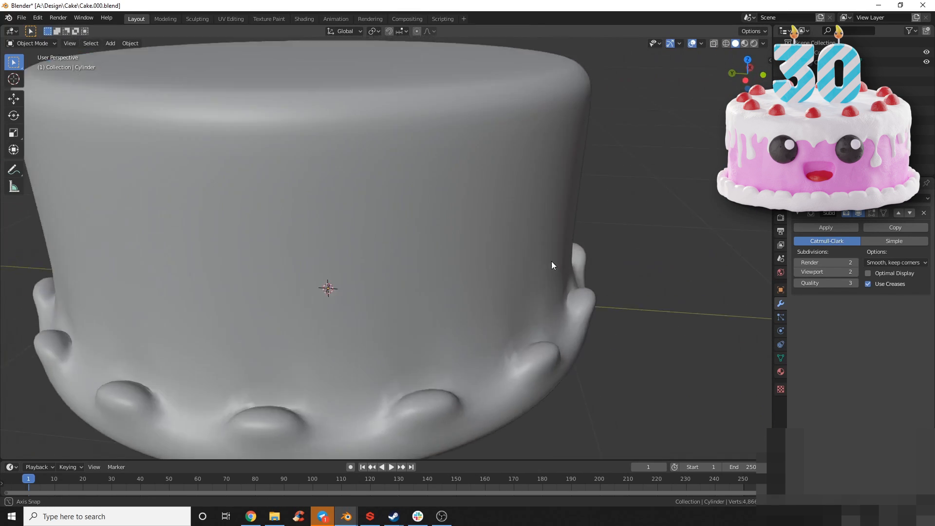
key(Tab)
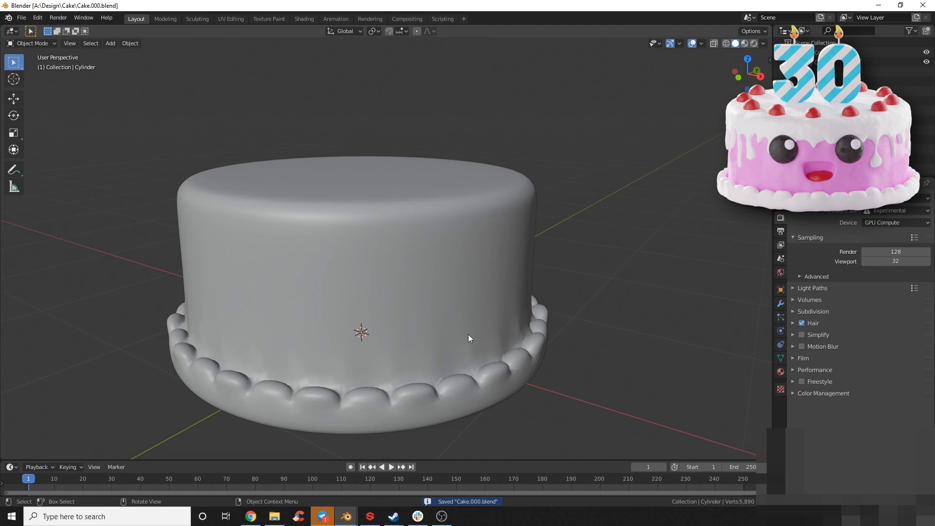
- Duplicate the cake body with Shift+D and separate it into its own object
key(Tab)
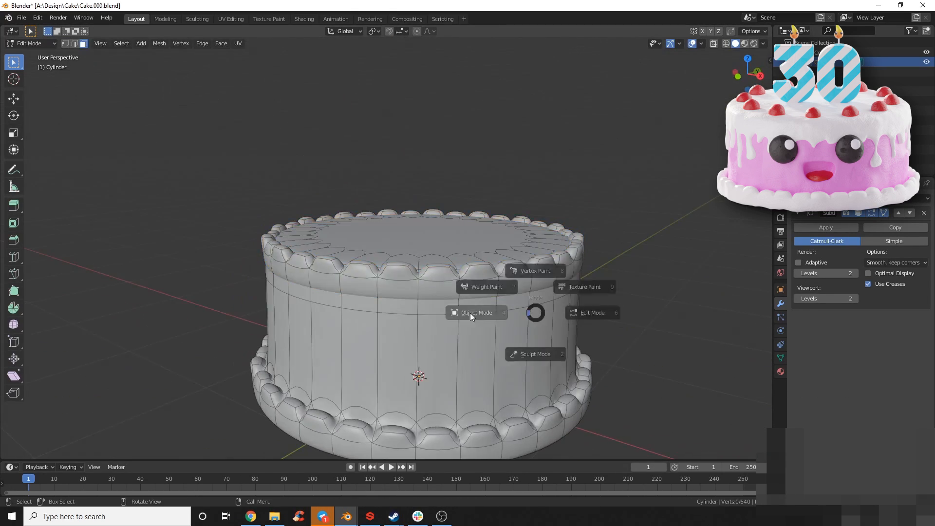
click(476, 313)
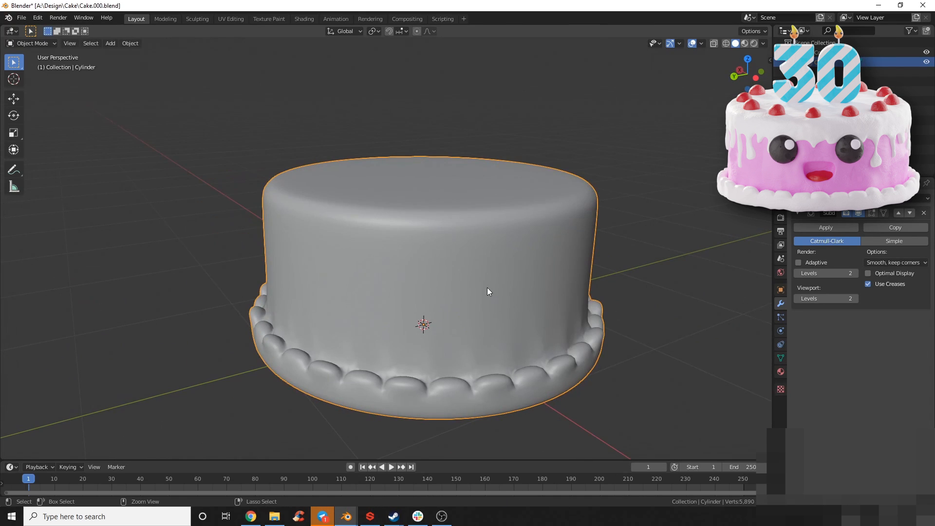
click(321, 516)
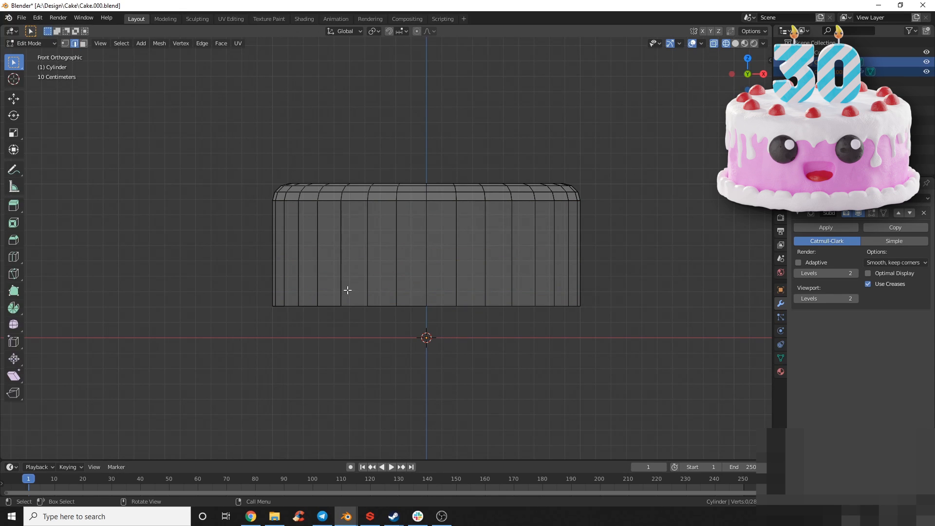
- Knife-cut a wavy drip outline across the duplicated body to shape the Drip piece
key(k)
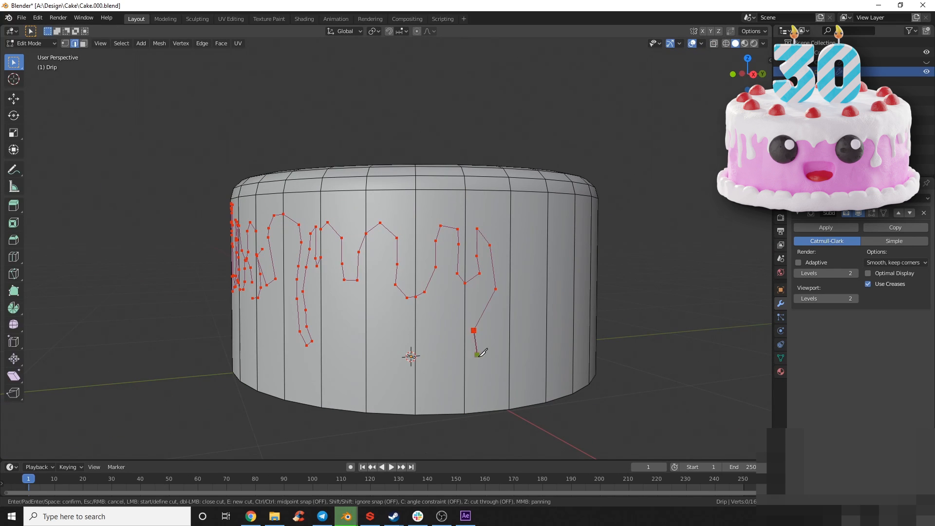
drag(418, 268, 358, 256)
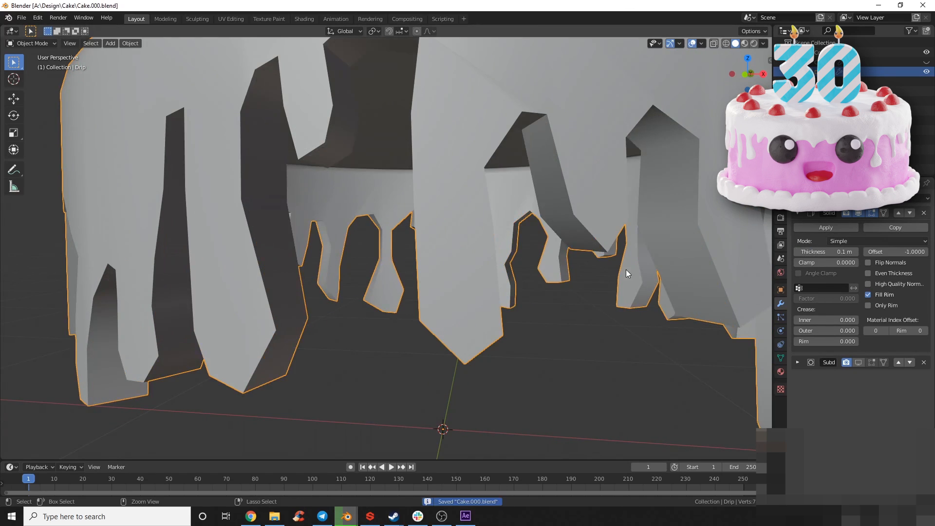
- Enable Even Thickness and High Quality Normals on the Drip's Solidify and set subdivision levels
key(KP_1)
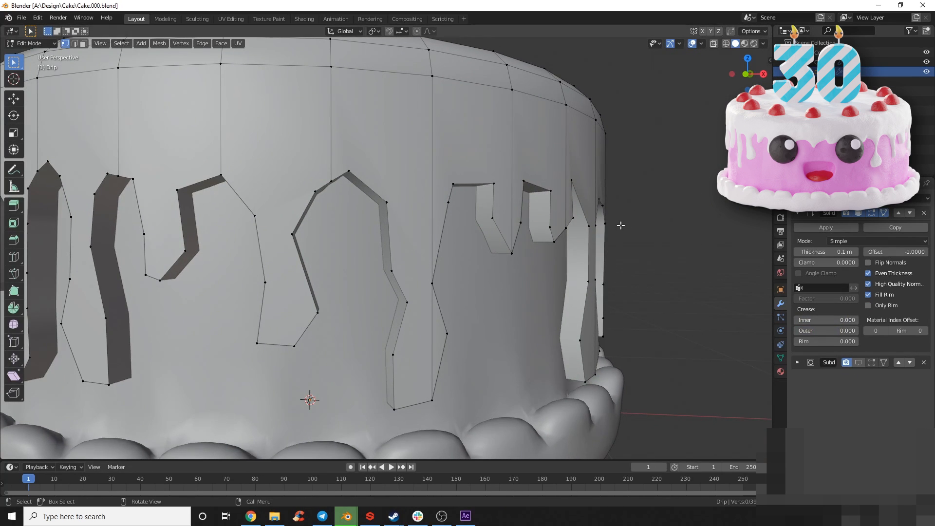
key(Tab)
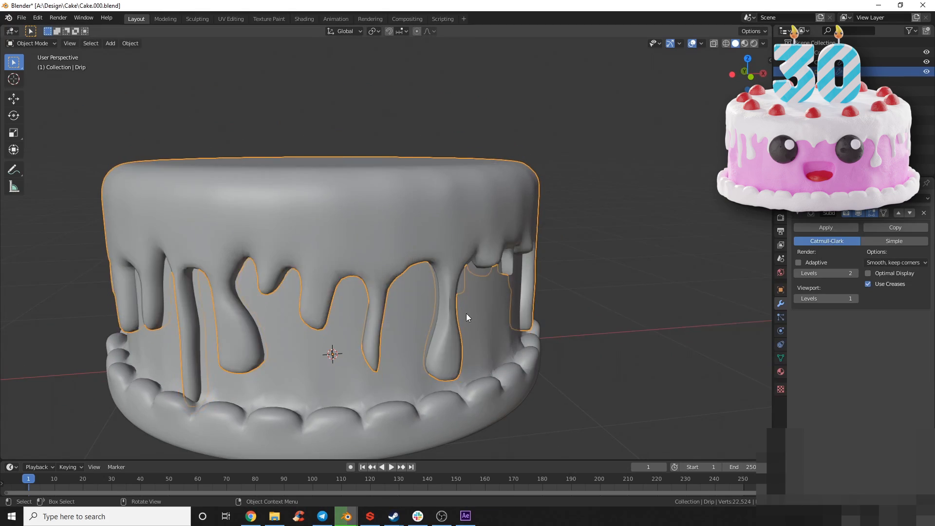
key(Tab)
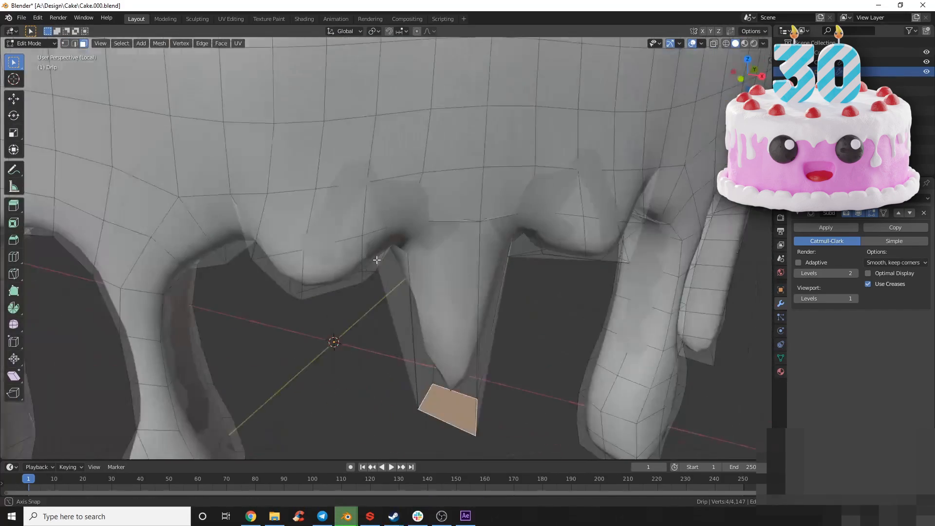
key(Tab)
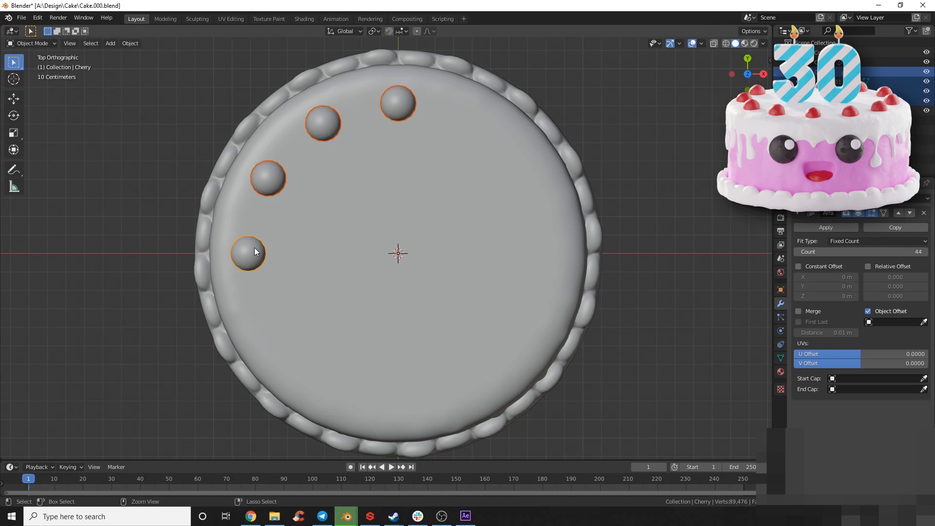
- Ring the cake top with 44 arrayed cherries and add two eyes with highlight spheres
key(r)
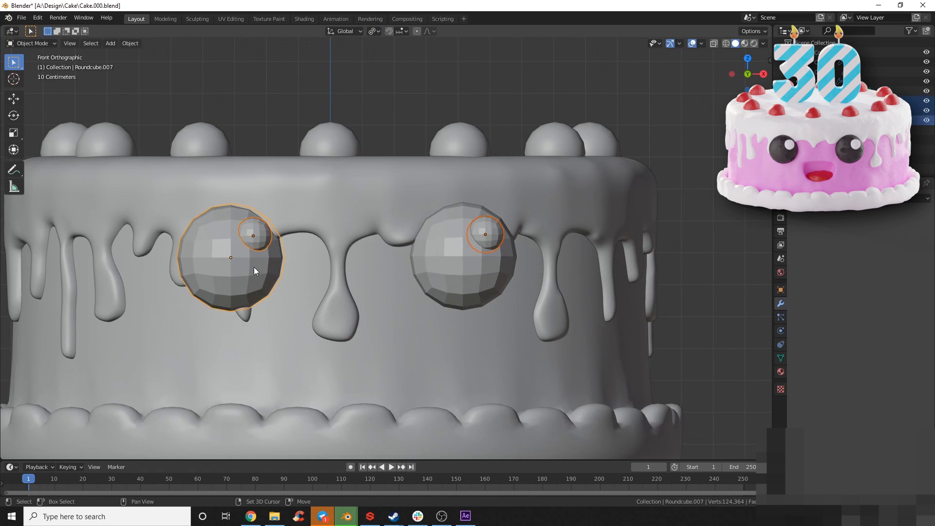
- Adjust the Drip object's vertices and underside in local Edit Mode
key(Tab)
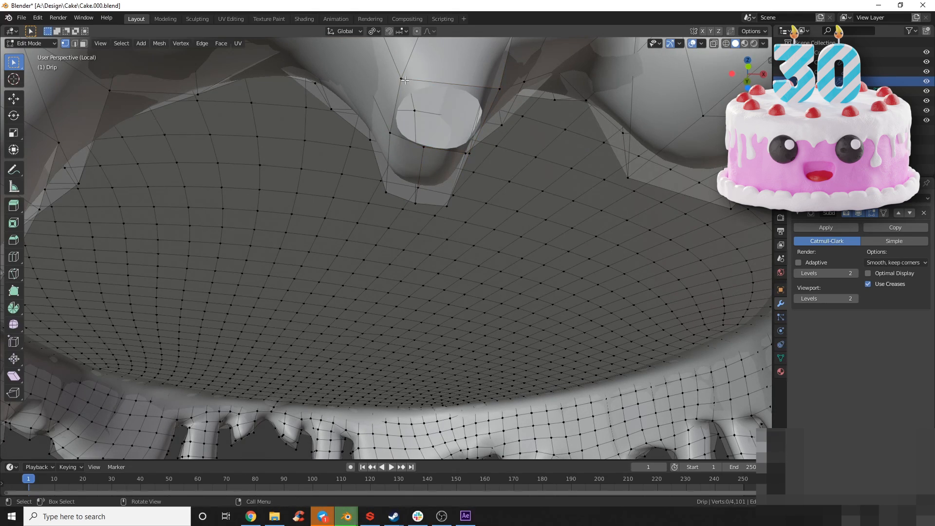
key(Tab)
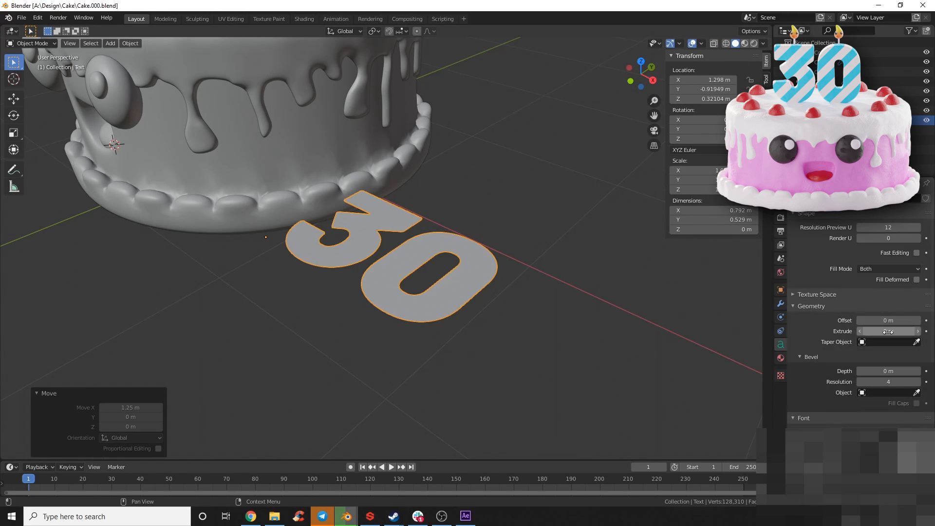
- Extrude the '30' text, convert it to a mesh and enter Edit Mode
key(Tab)
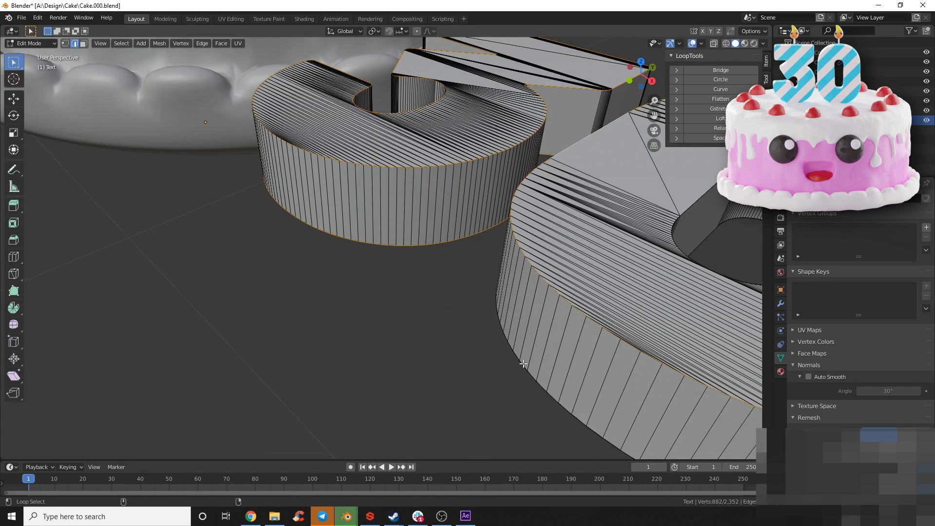
key(Tab)
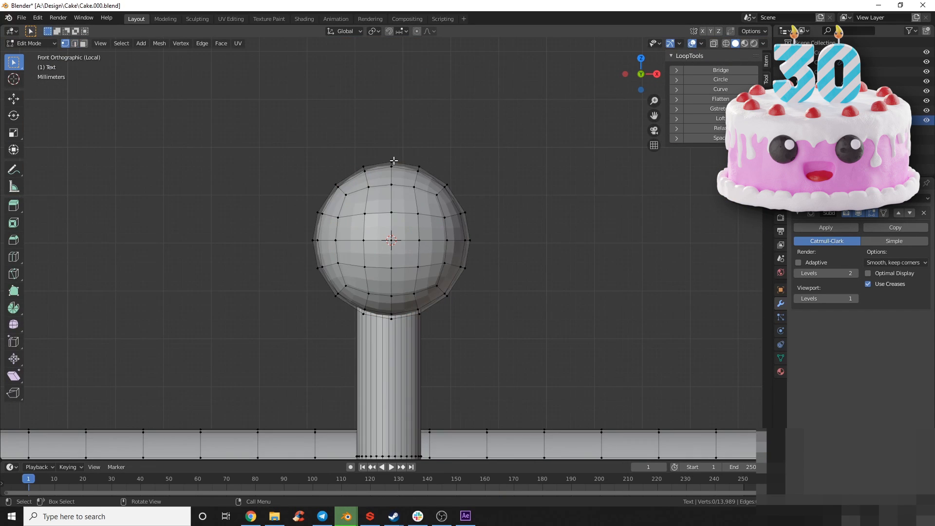
- Shape the teardrop flames, merge by distance, place them over the 30, and view through the camera
scroll(down, 3)
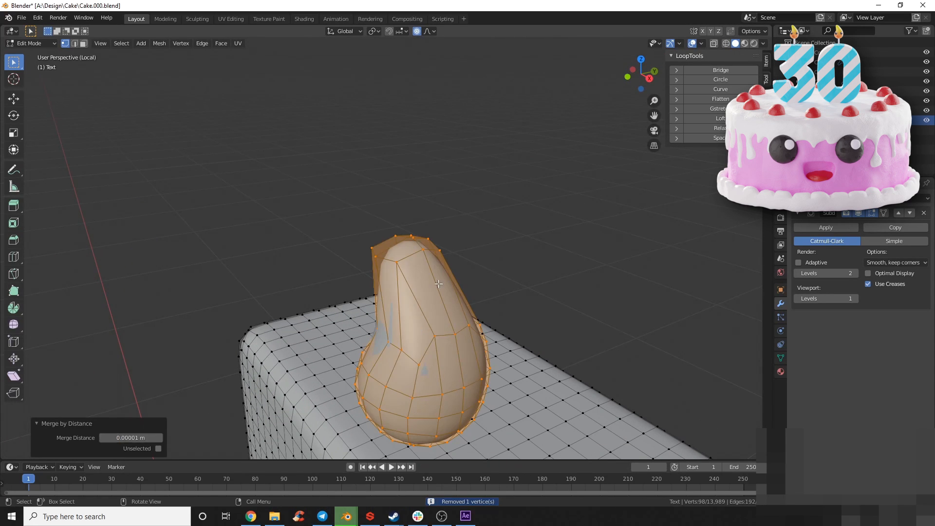
key(KP_1)
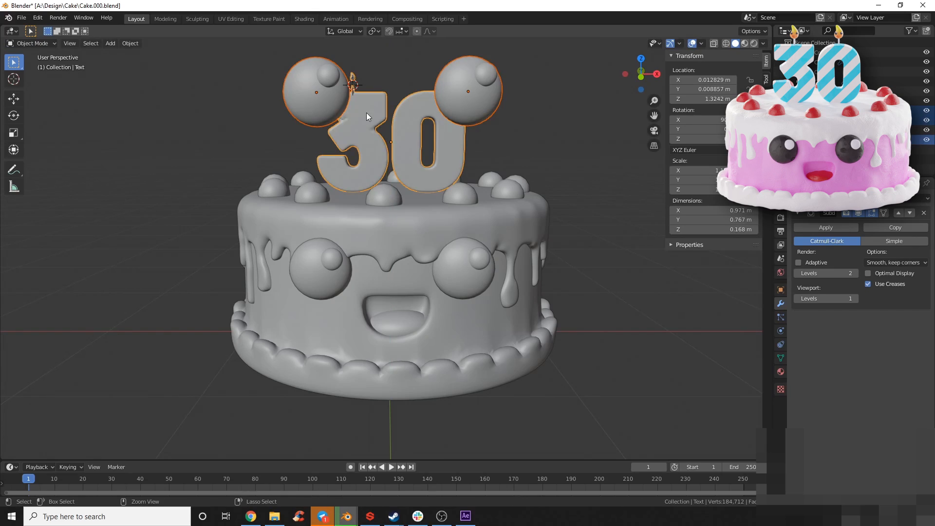
key(Tab)
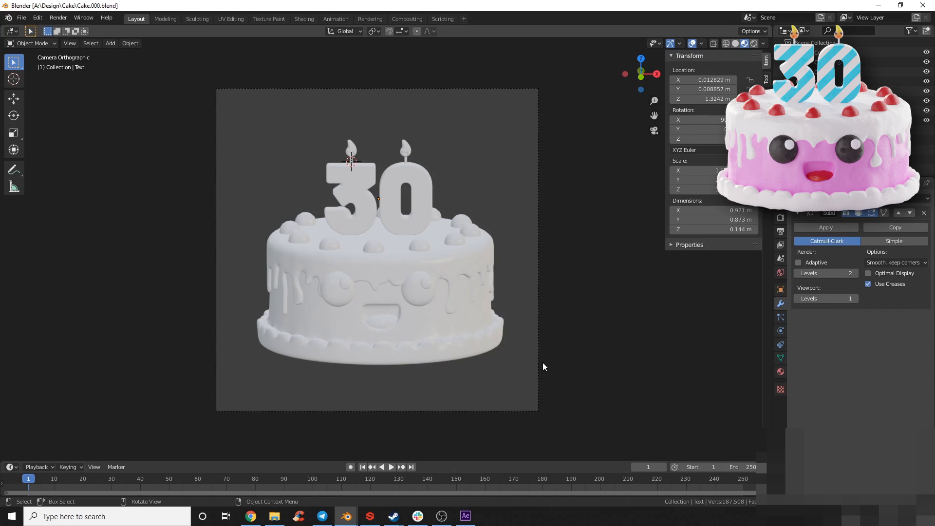
- Append and assign the Clay material from the shader file, then Smart UV Project the cake
click(21, 17)
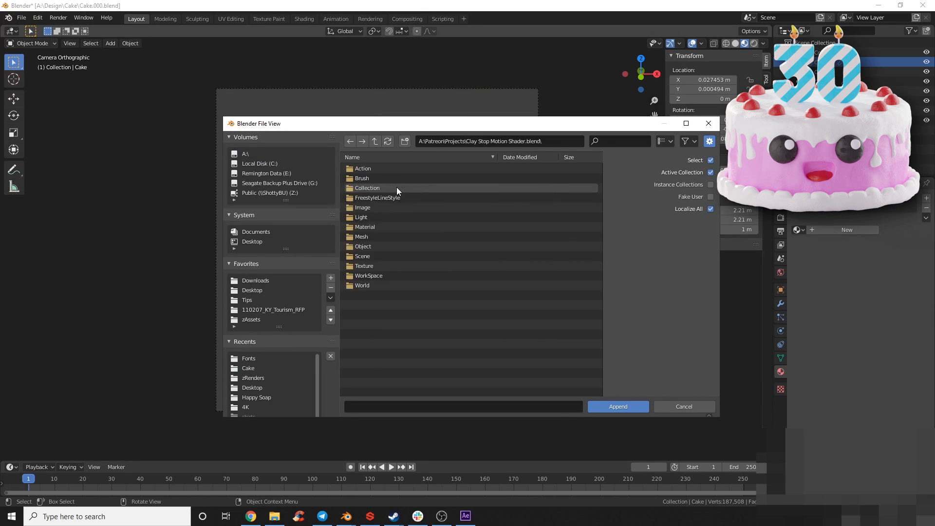
click(618, 406)
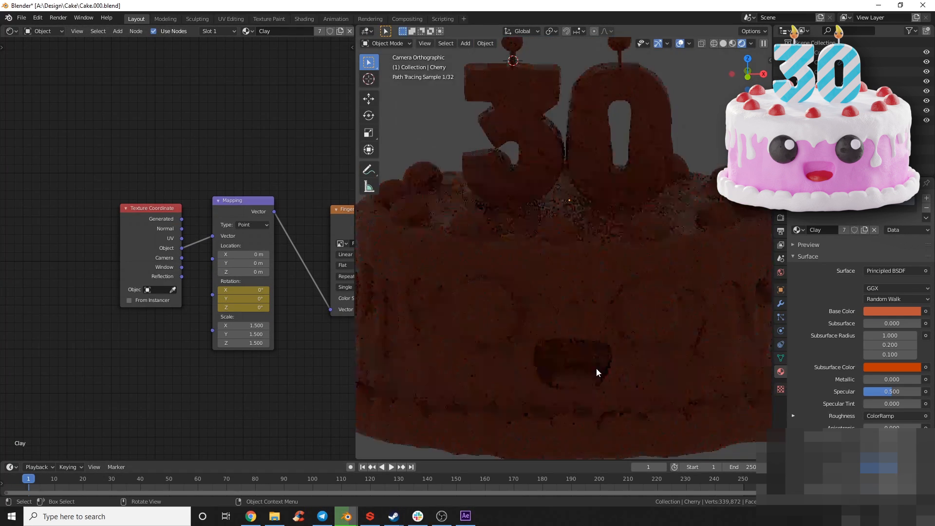
key(Tab)
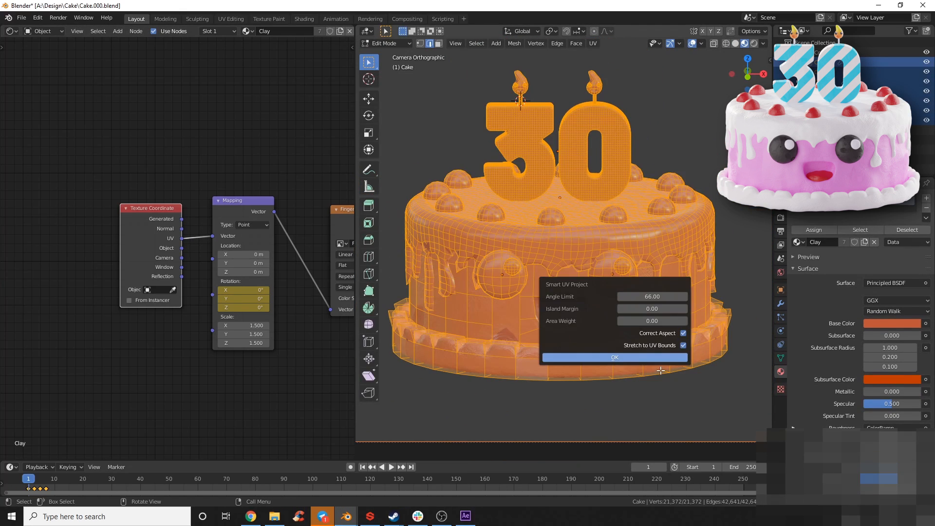
click(614, 357)
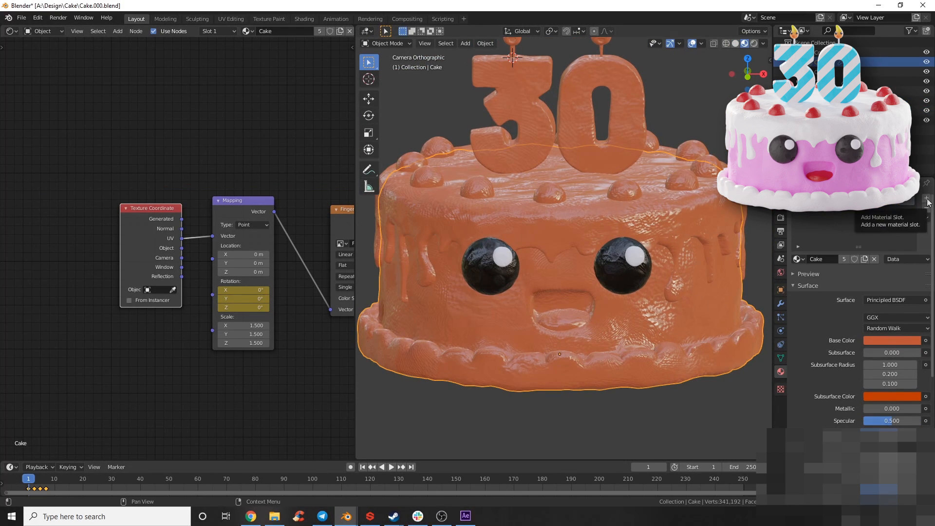
- Add a material slot holding a duplicated Mouth material renamed 'Tongue'
click(927, 200)
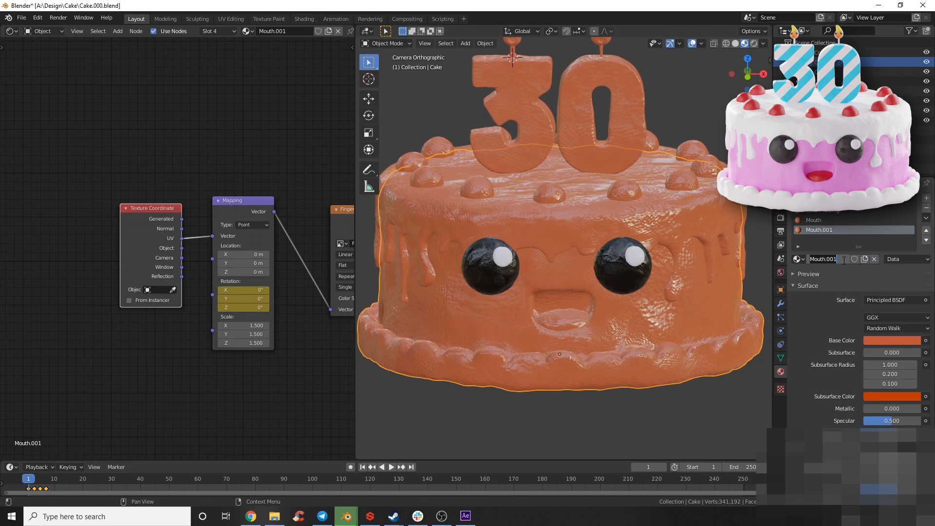
text(Tongue)
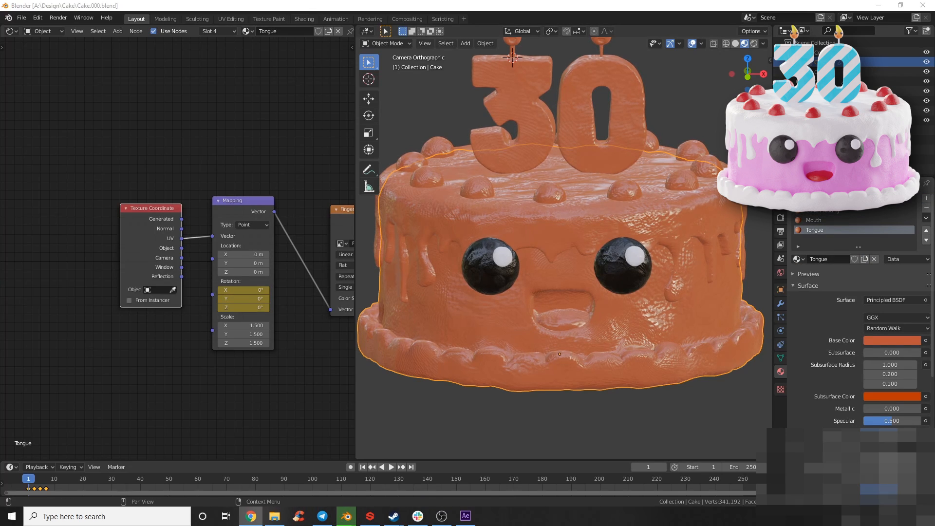
key(Tab)
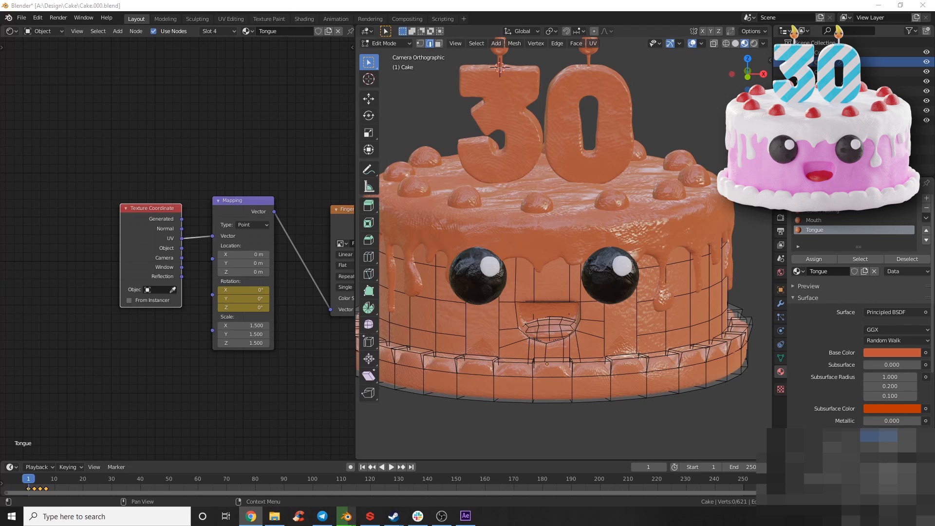
mouse_move(895, 340)
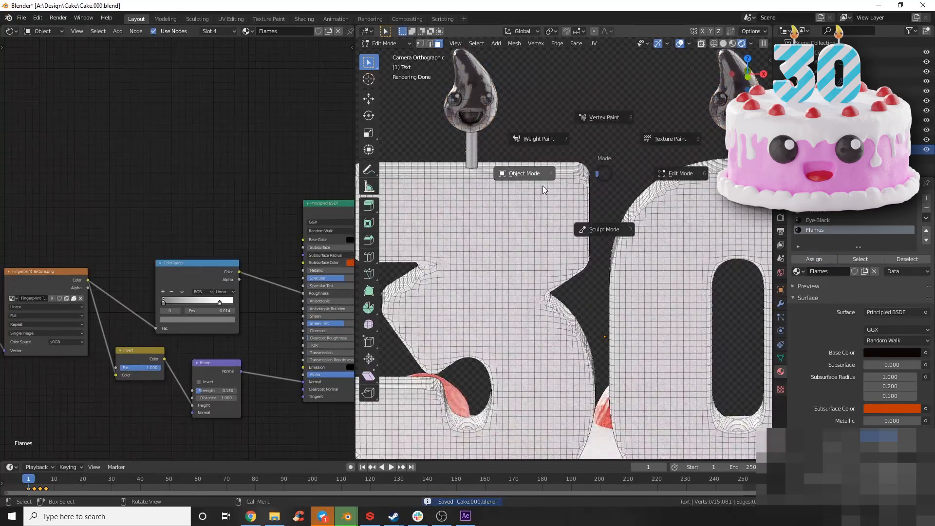
- Paint the Flame image texture yellow-orange on the candle flames, then return to Object Mode
click(524, 173)
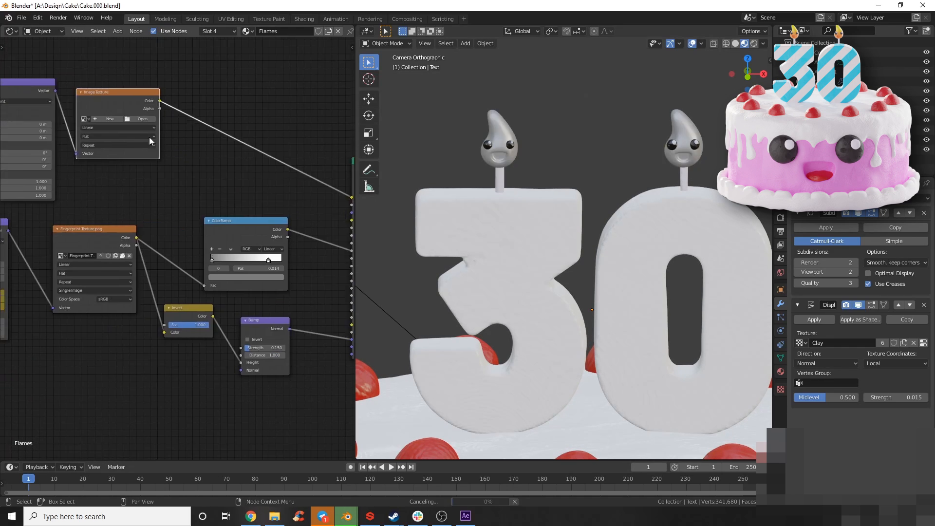
key(Tab)
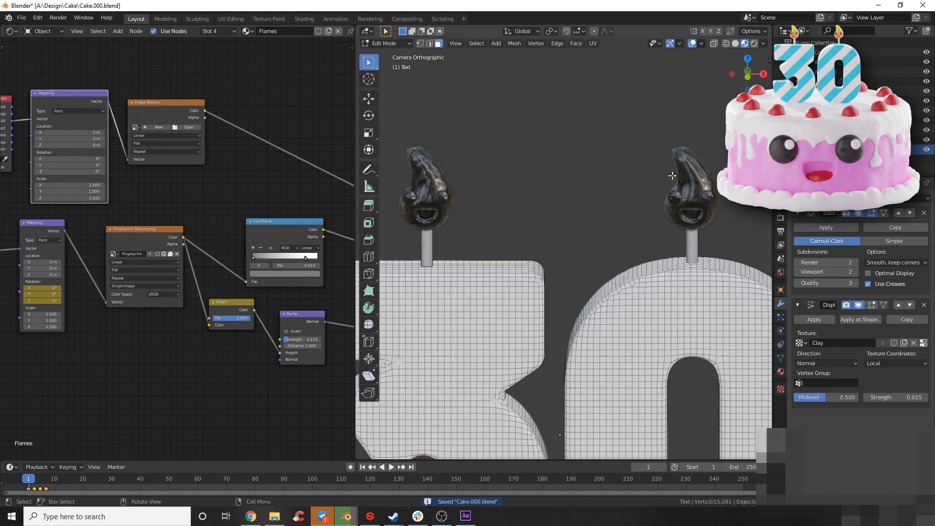
click(384, 43)
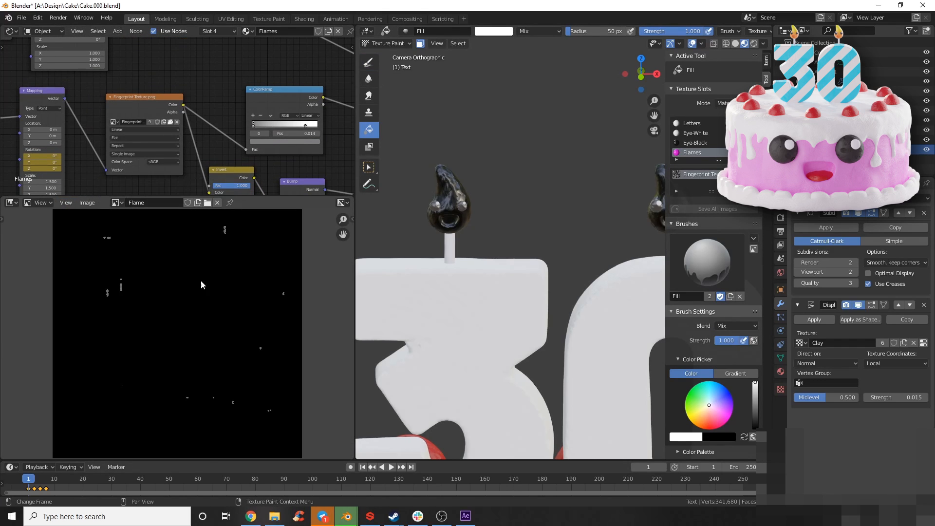
click(37, 17)
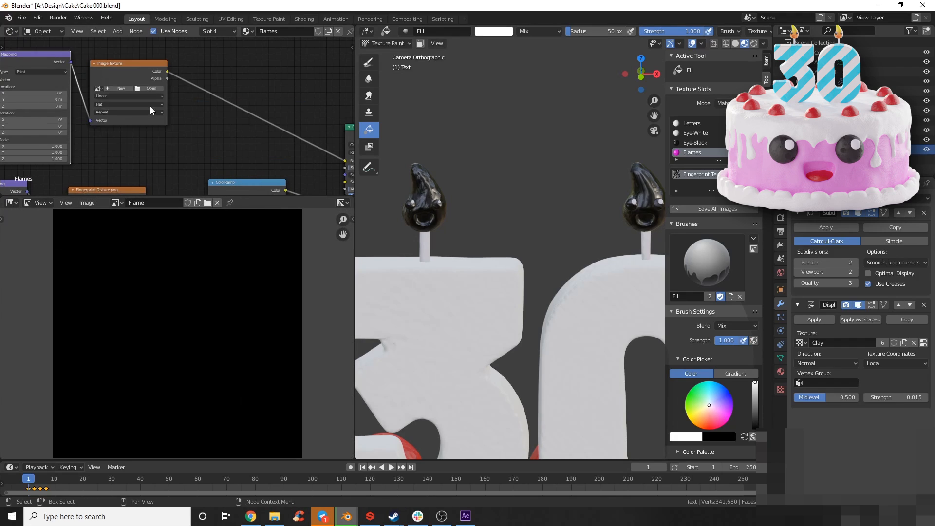
click(735, 374)
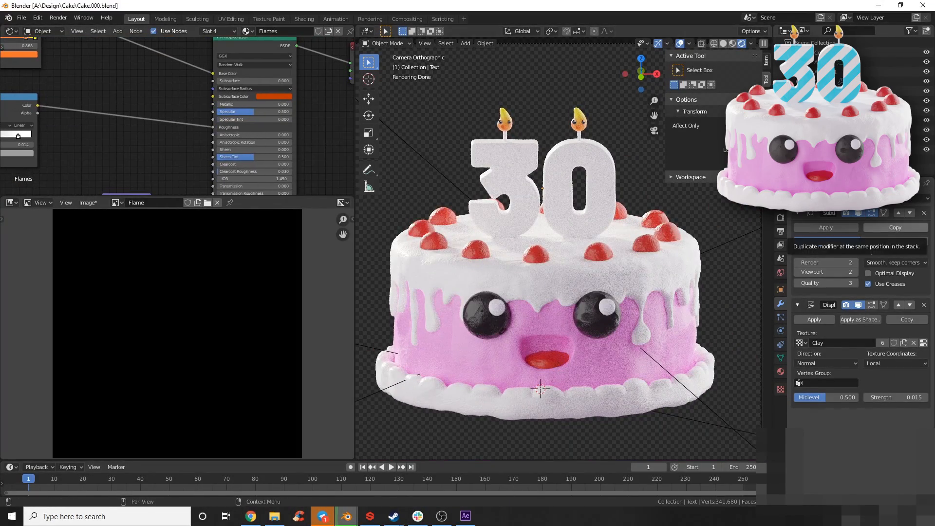
- Select the '30' topper letters to edit their Letters material
click(489, 516)
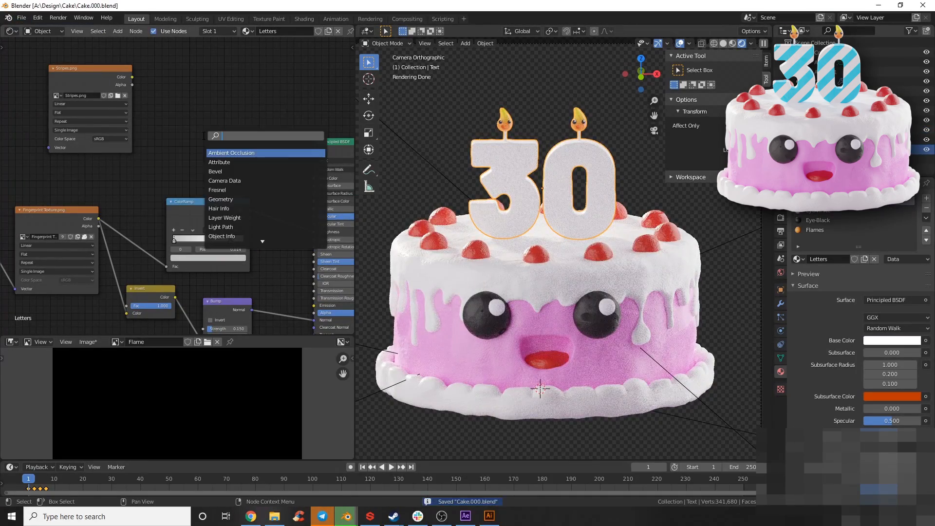
- Project the topper's UVs from the front view and move them over the Stripes image
key(Tab)
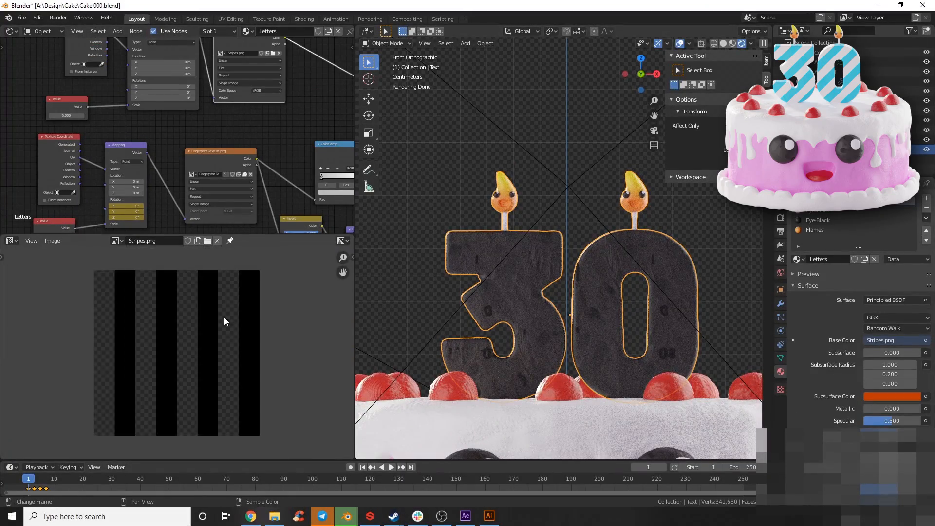
key(Tab)
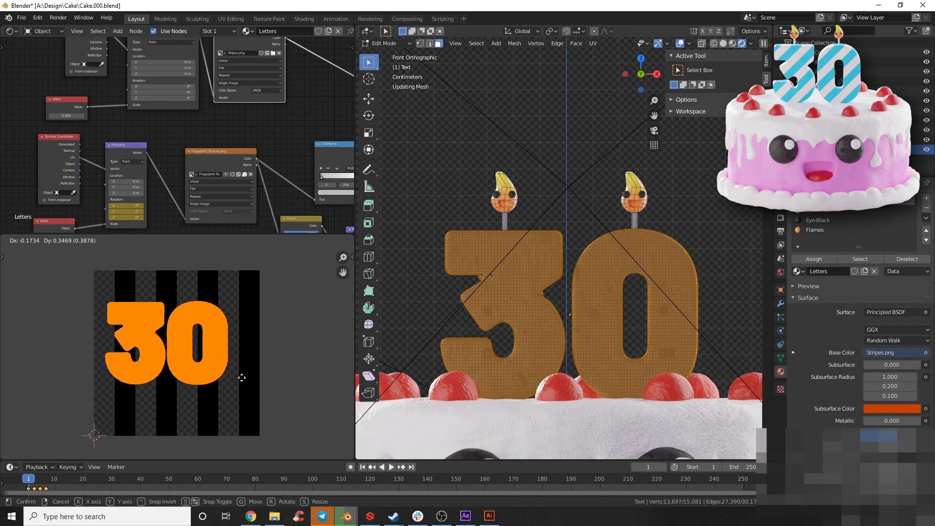